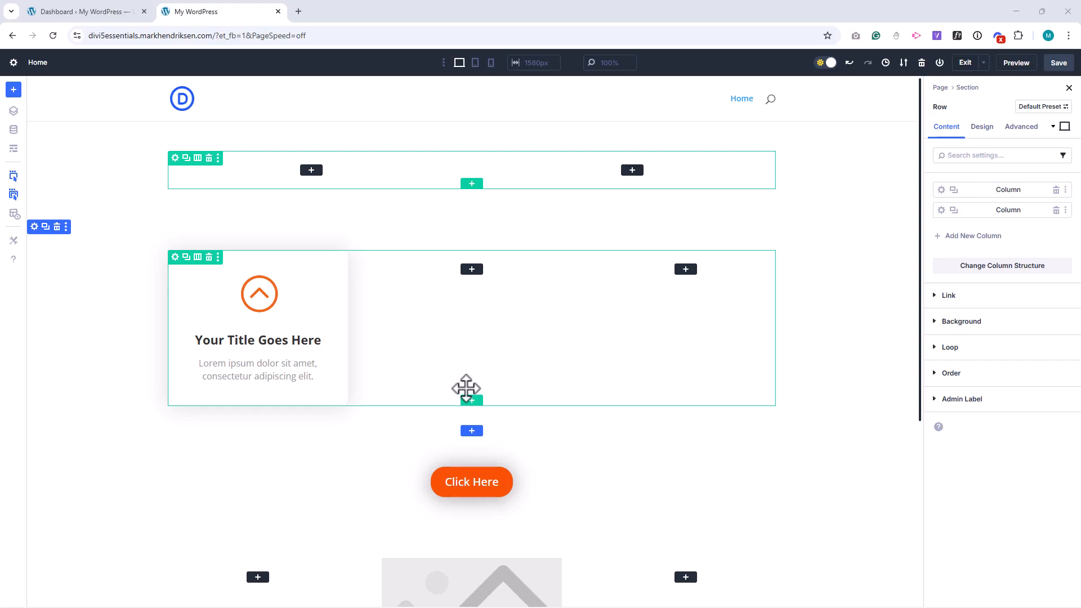
mouse_move(397, 286)
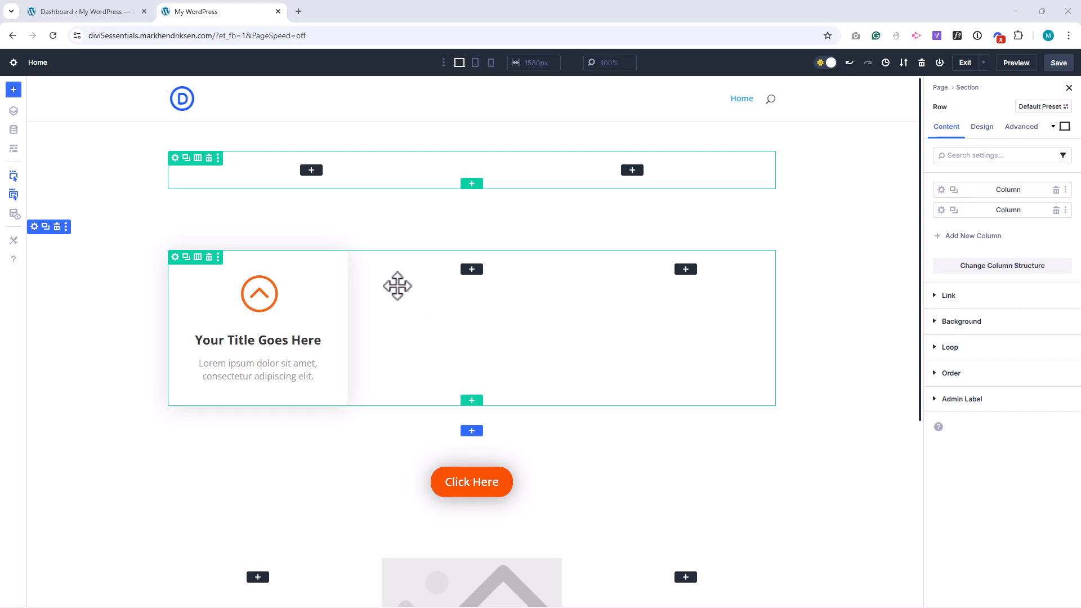
Add a Click Here button to the top row's left column and a Text module beside it
click(472, 269)
text(te)
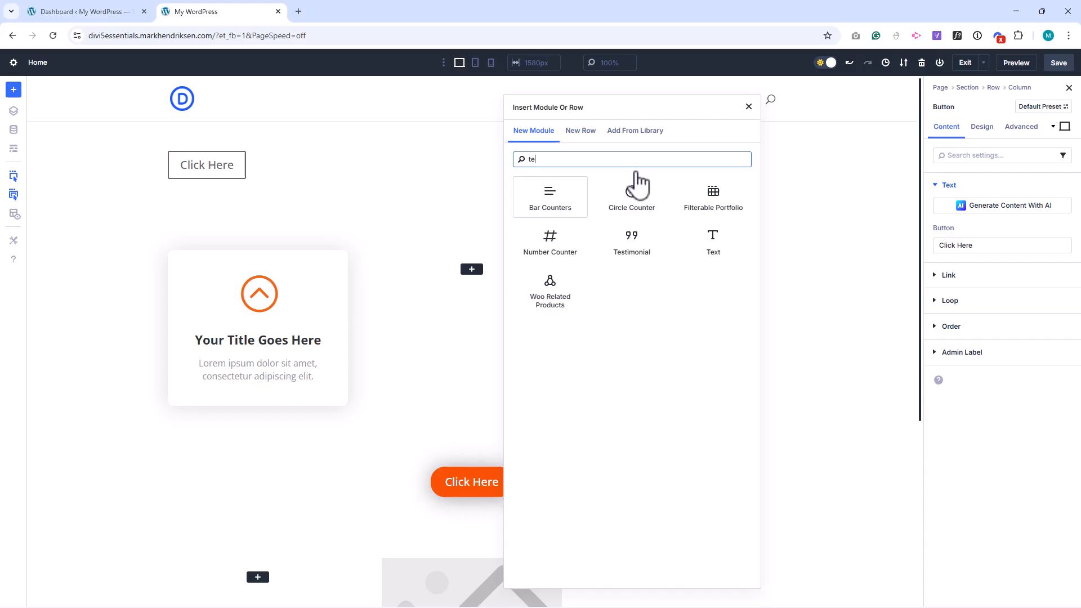
click(713, 242)
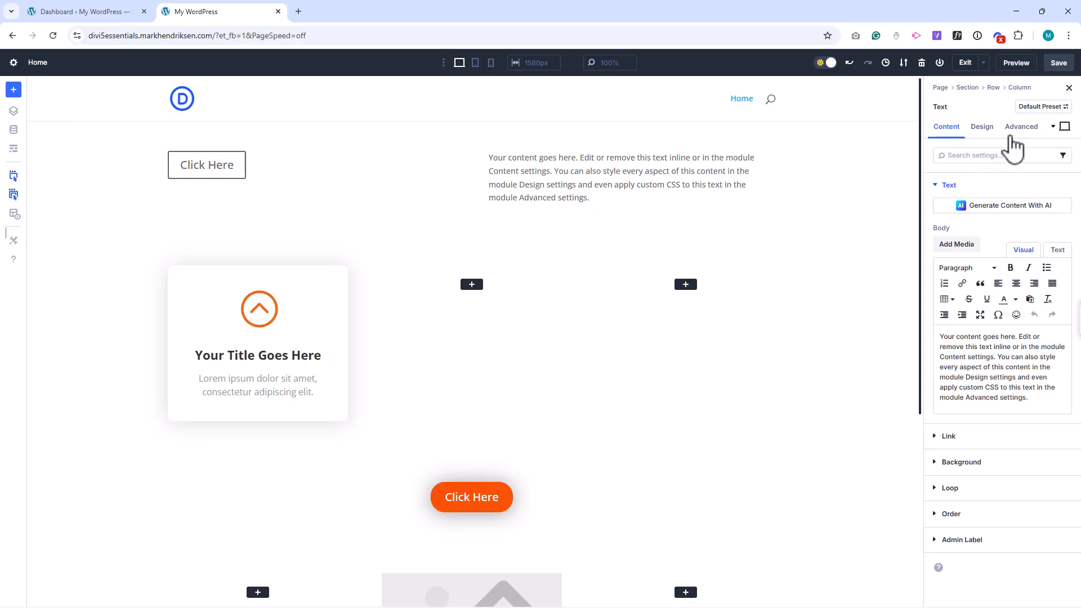
Set the Text module's default preset text size to 18 px and save the preset
click(1042, 106)
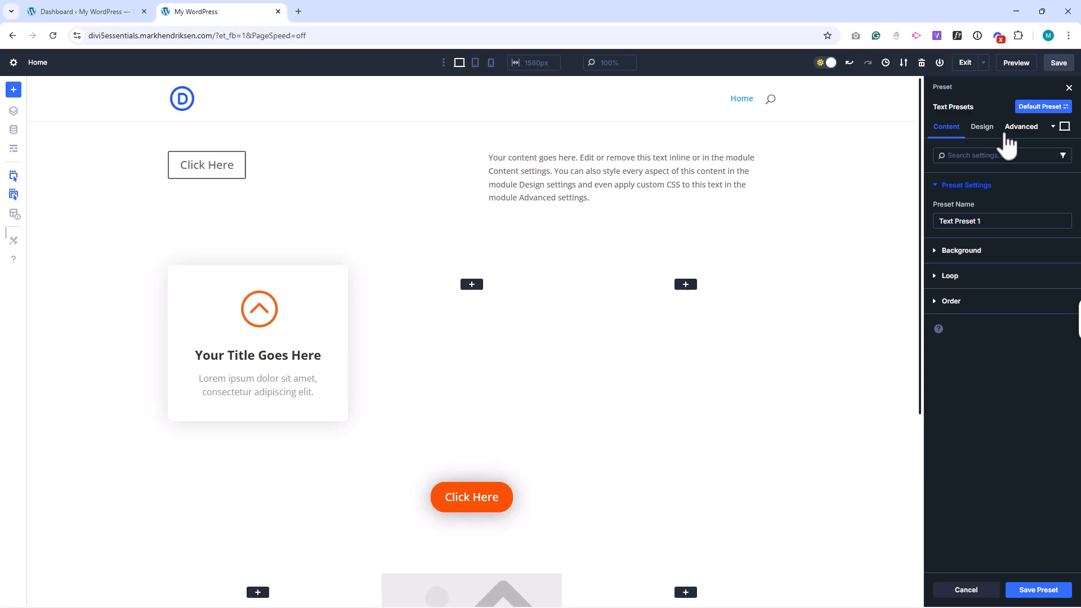
click(982, 126)
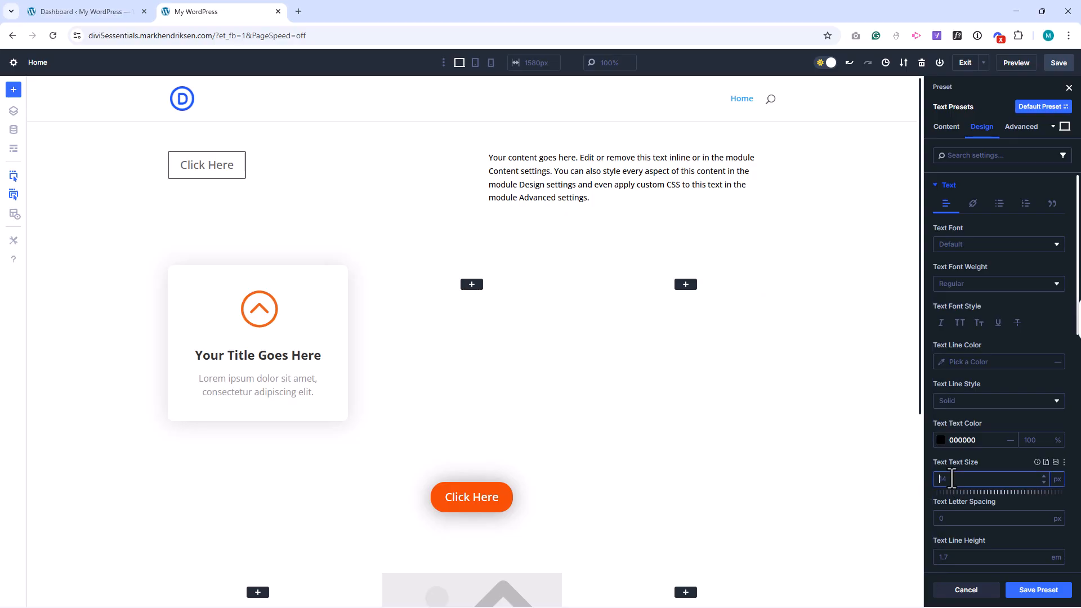
text(16)
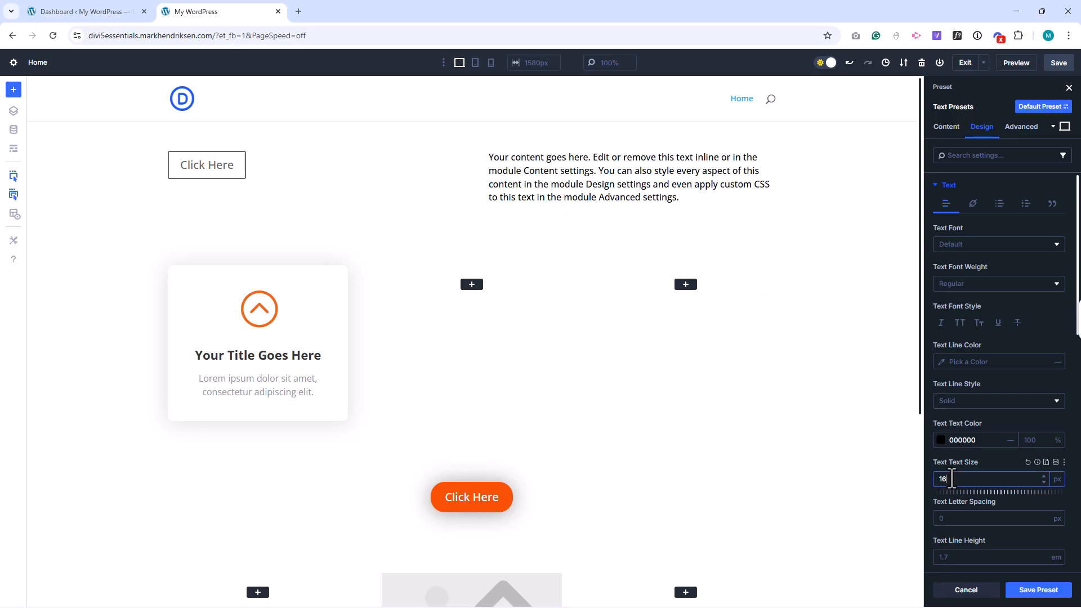
click(1037, 590)
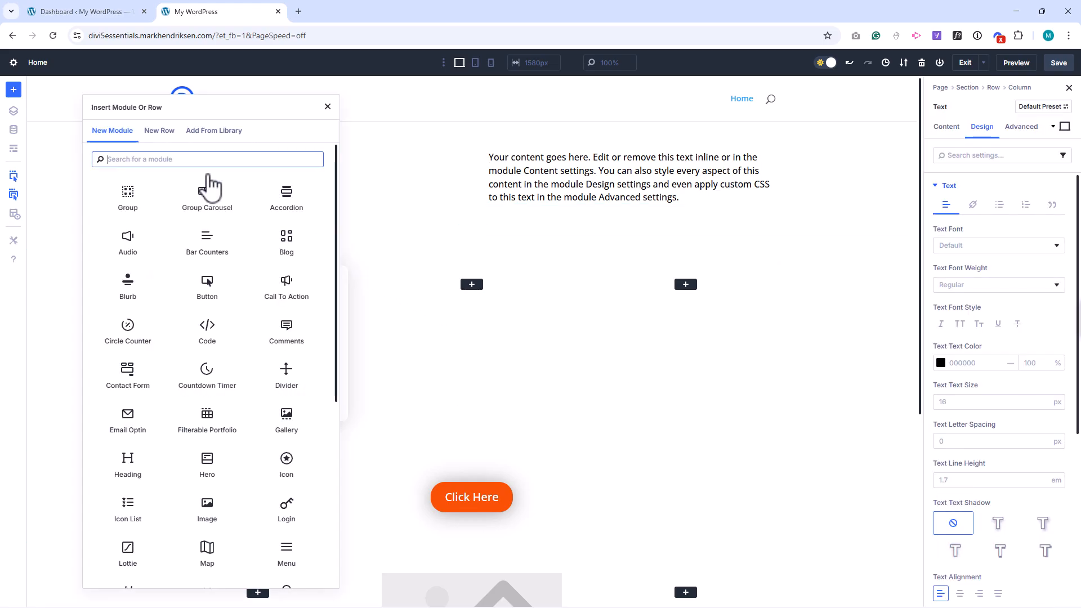
Search 'te' and add a Text module beneath the Click Here button
text(te)
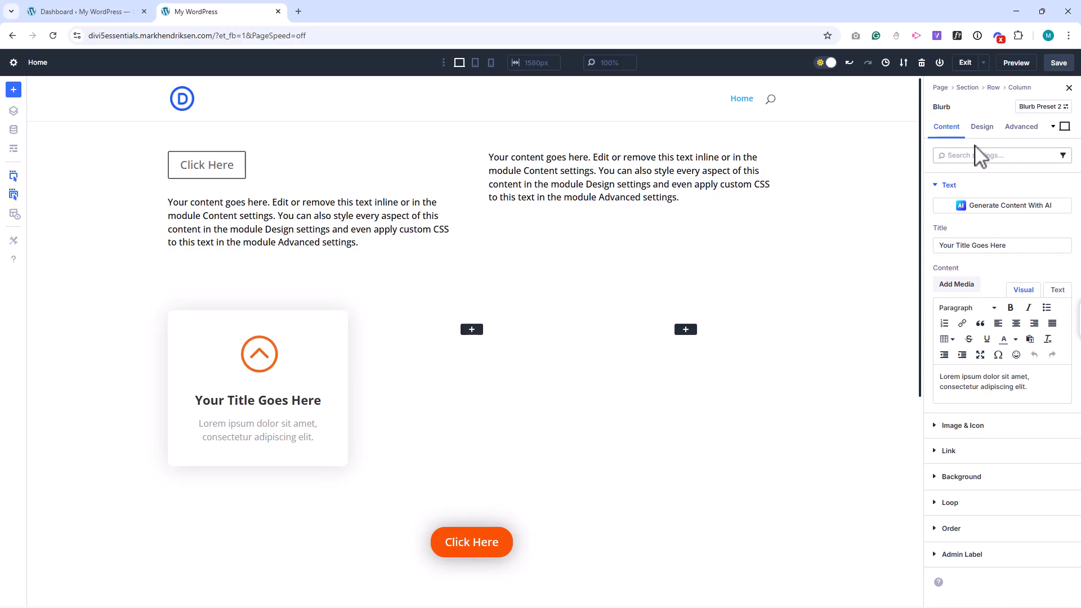
Save a new blurb preset named 'Custom Blurb' and add a Blurb module to the middle column
click(1041, 106)
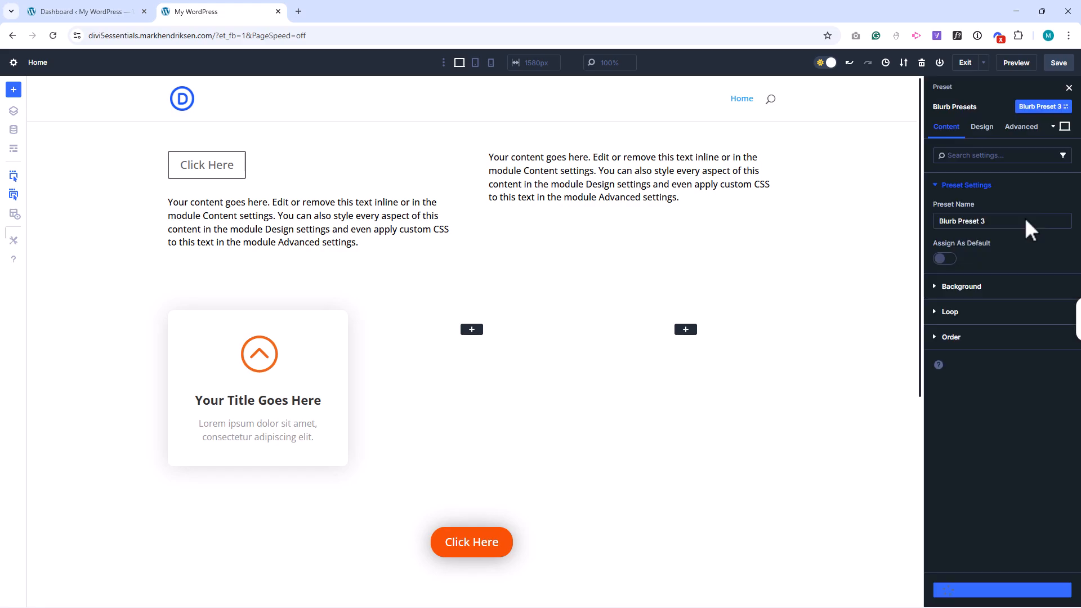
text(Custom Bl)
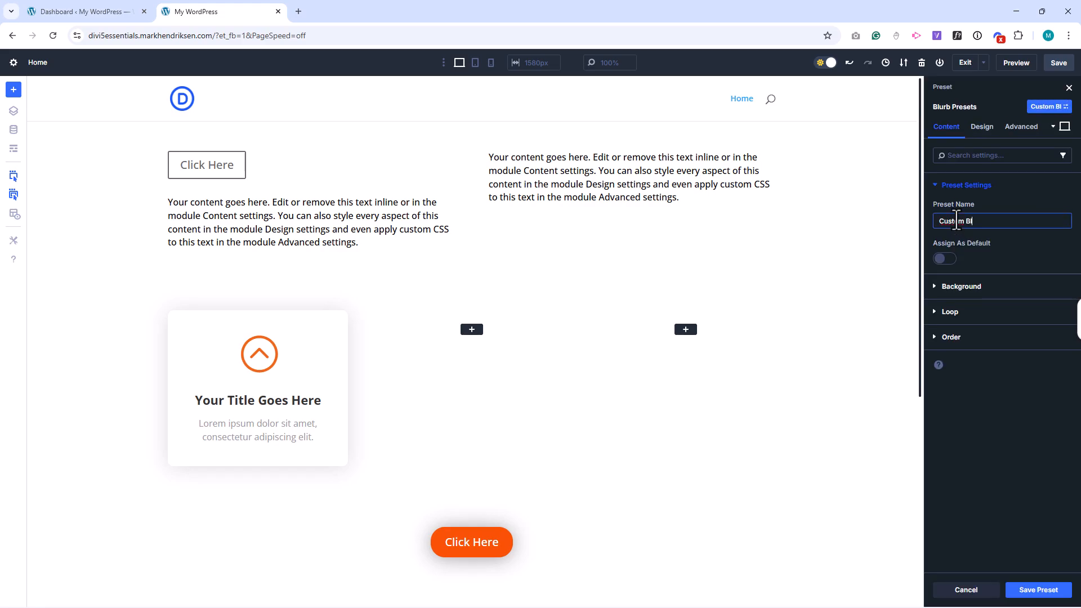
click(1038, 590)
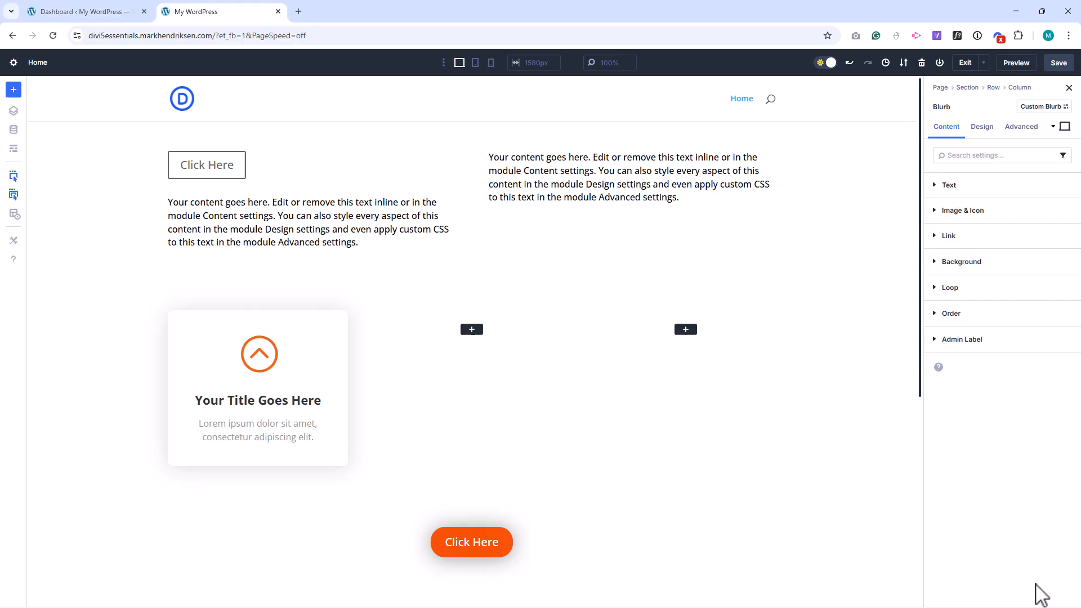
text(b)
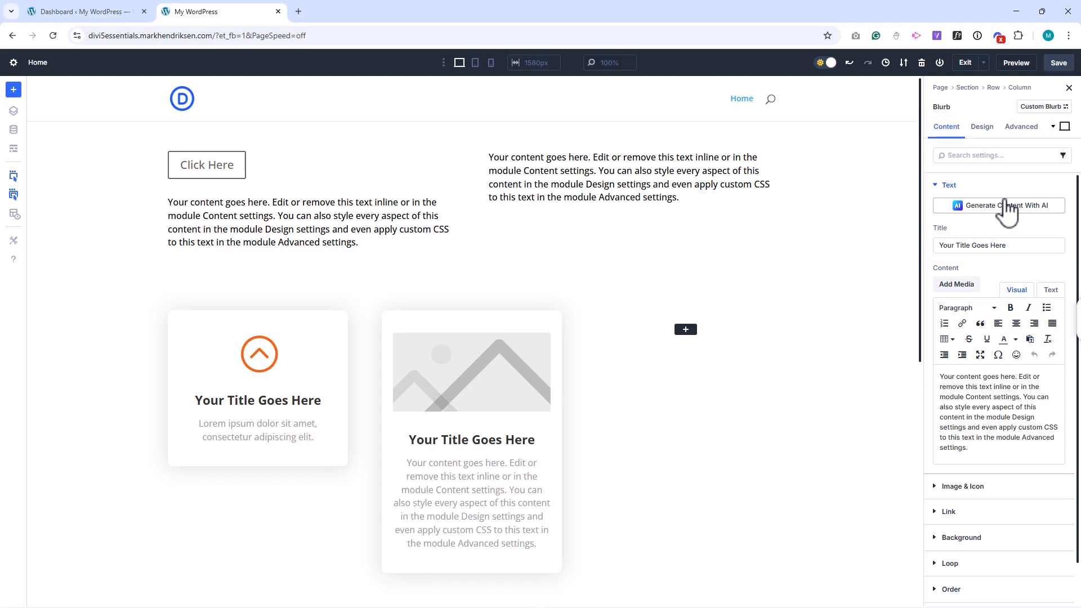
Set the Custom Blurb preset's border width to 2 px, then save and confirm
click(1042, 106)
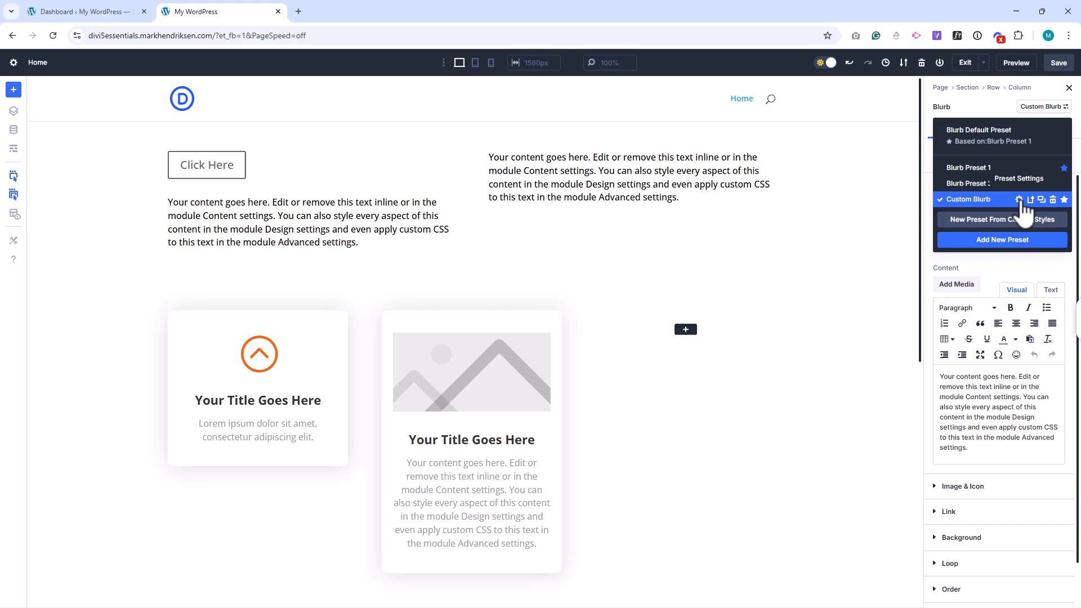
click(1028, 199)
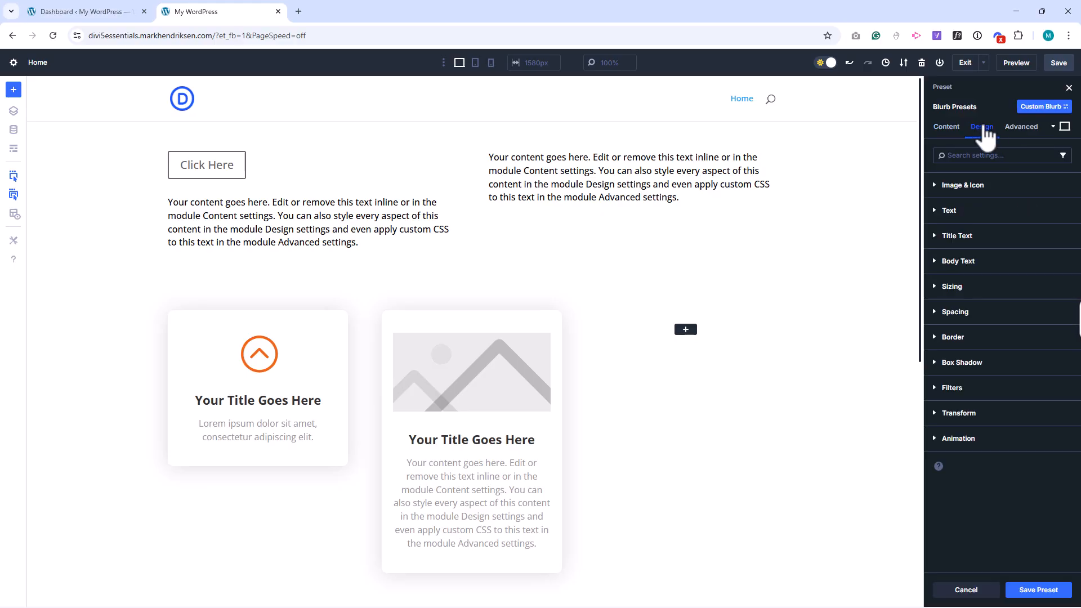
click(953, 337)
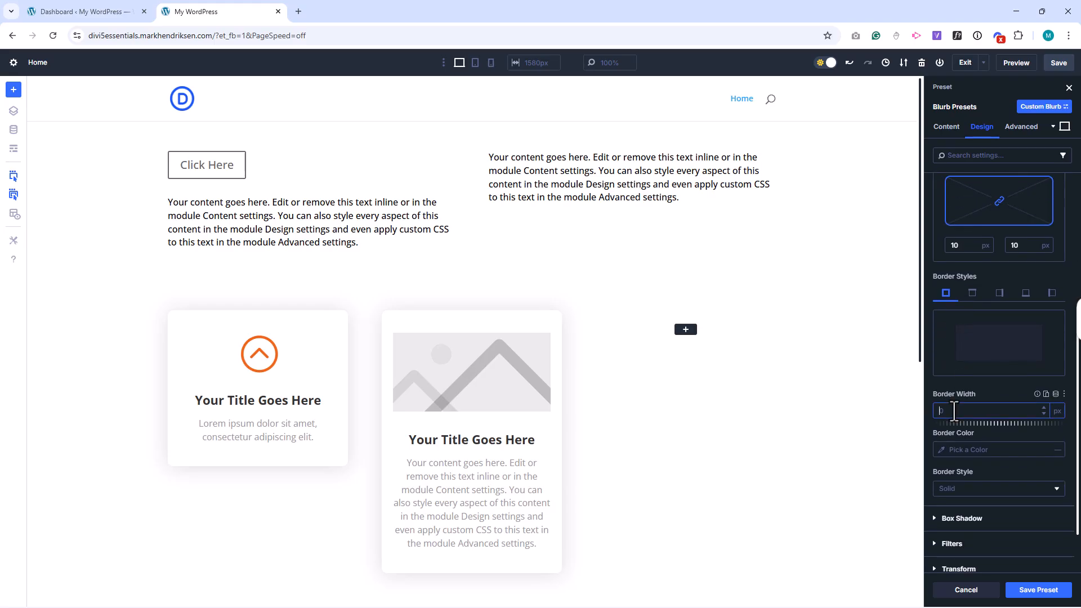
text(2)
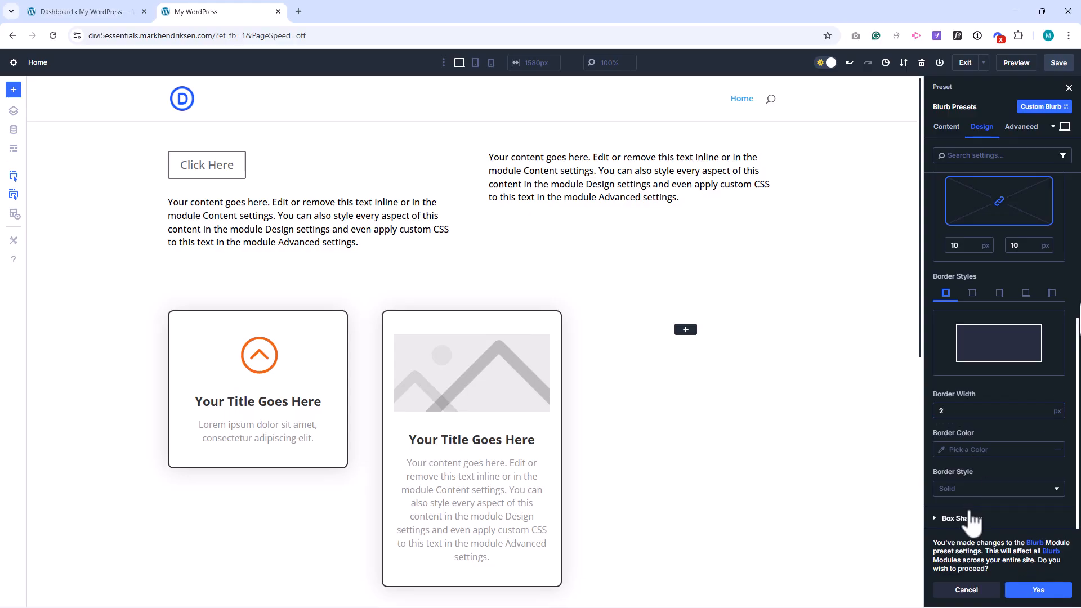
click(1038, 590)
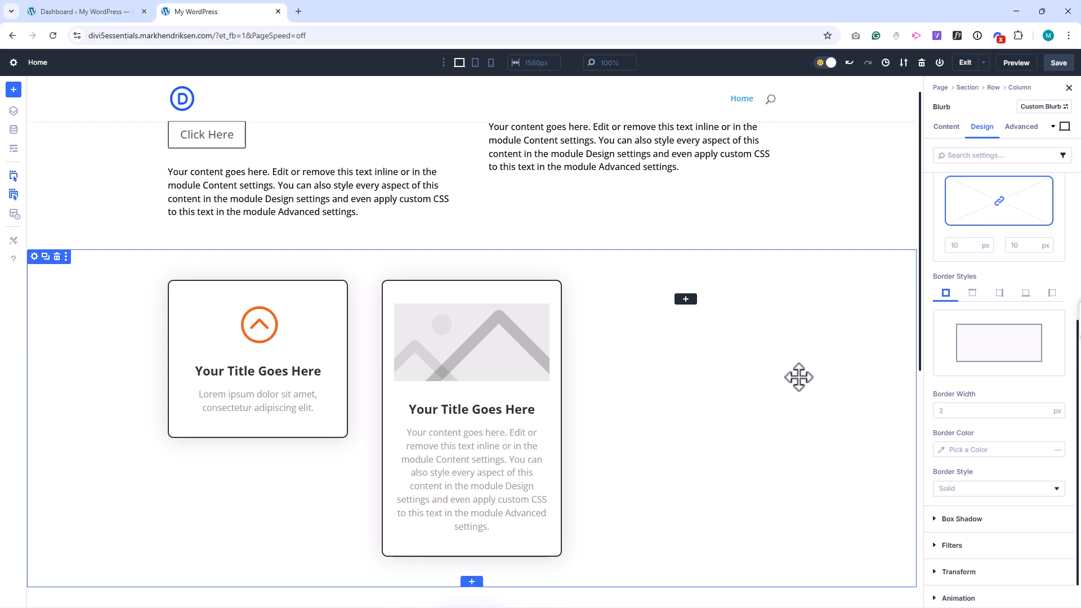
Create a box shadow preset named 'Custom Box Shadow' from the button's shadow settings
scroll(down, 3)
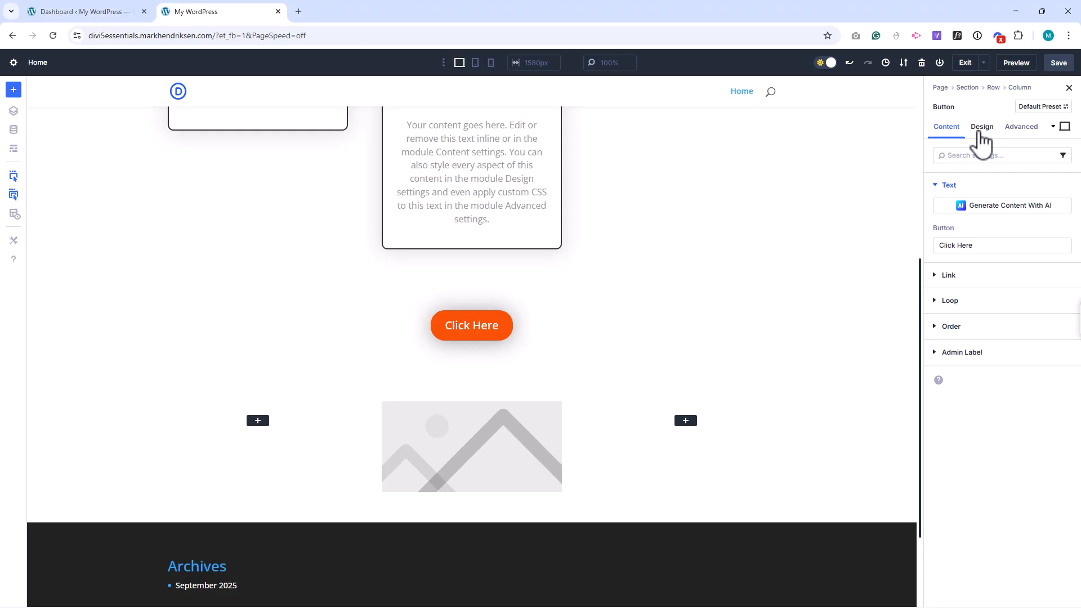
click(982, 126)
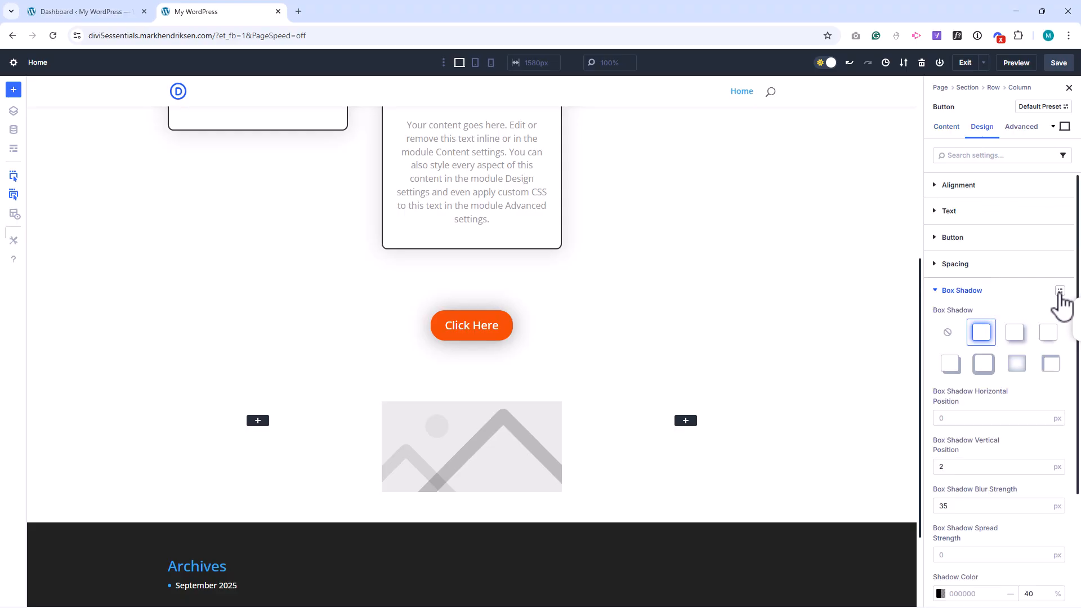
click(1060, 290)
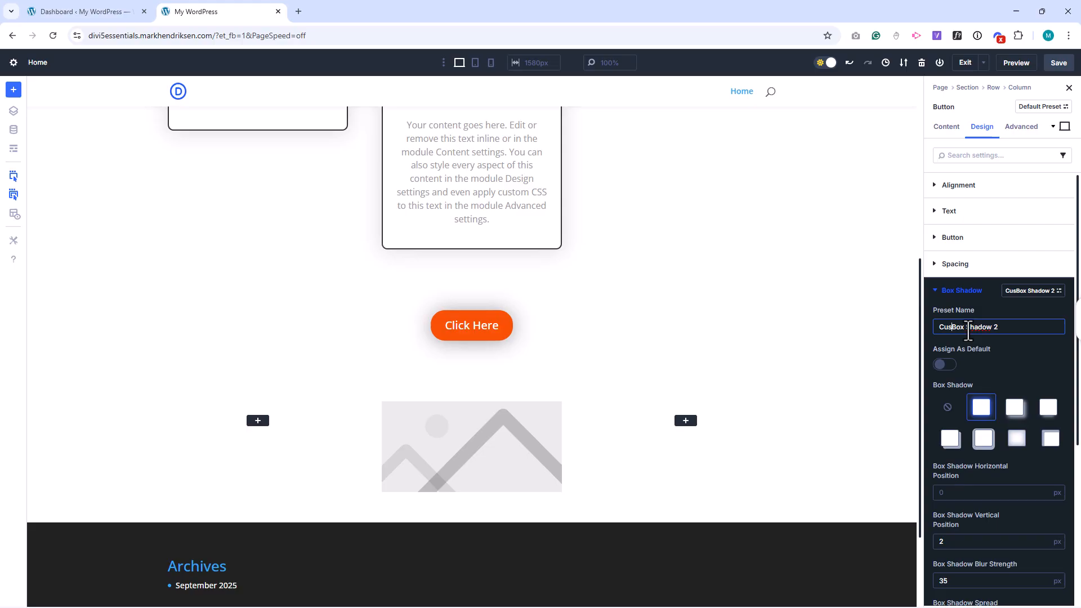
text(Custom Box Shadow)
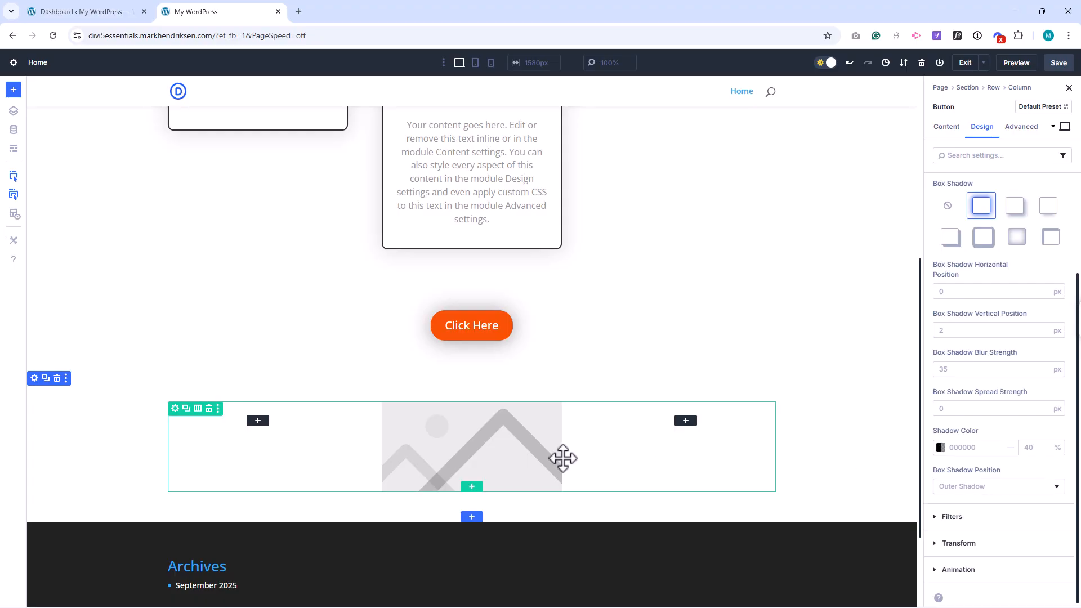
Select the image module and apply the Custom Box Shadow preset to its box shadow
click(472, 446)
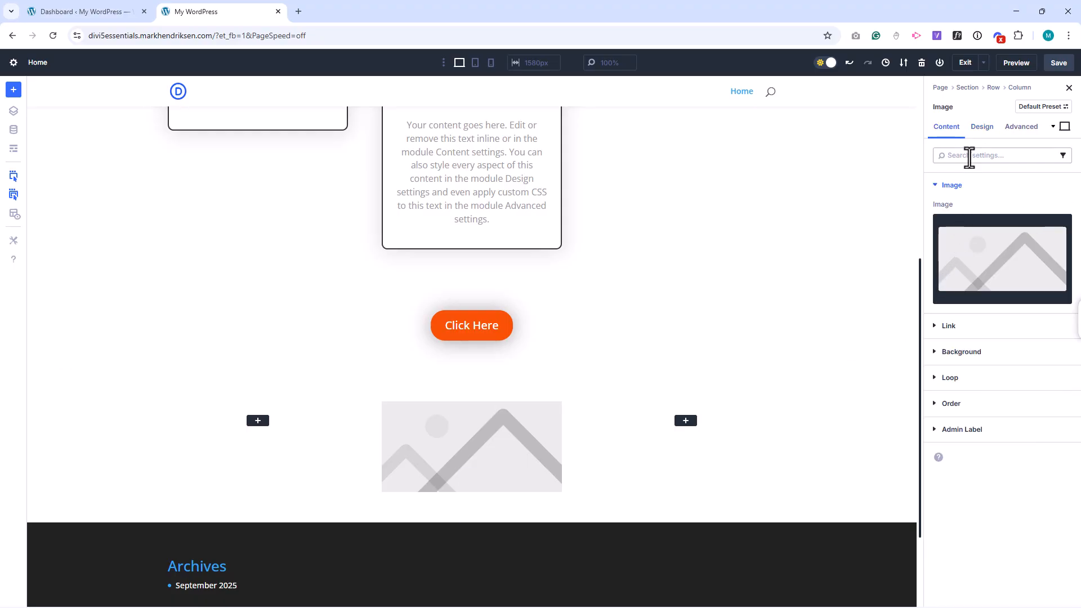
click(982, 127)
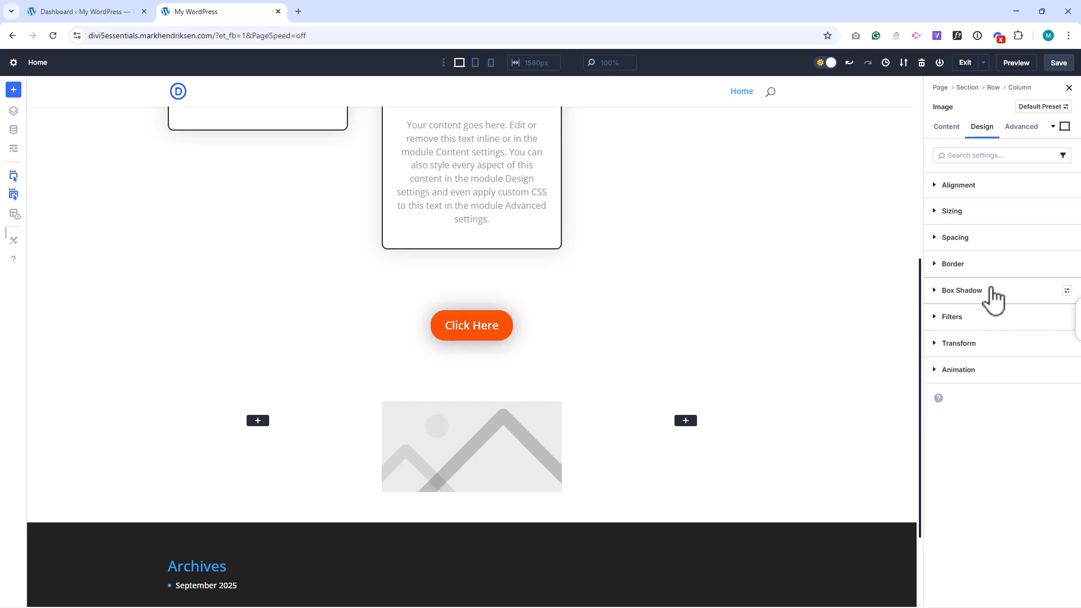
click(961, 290)
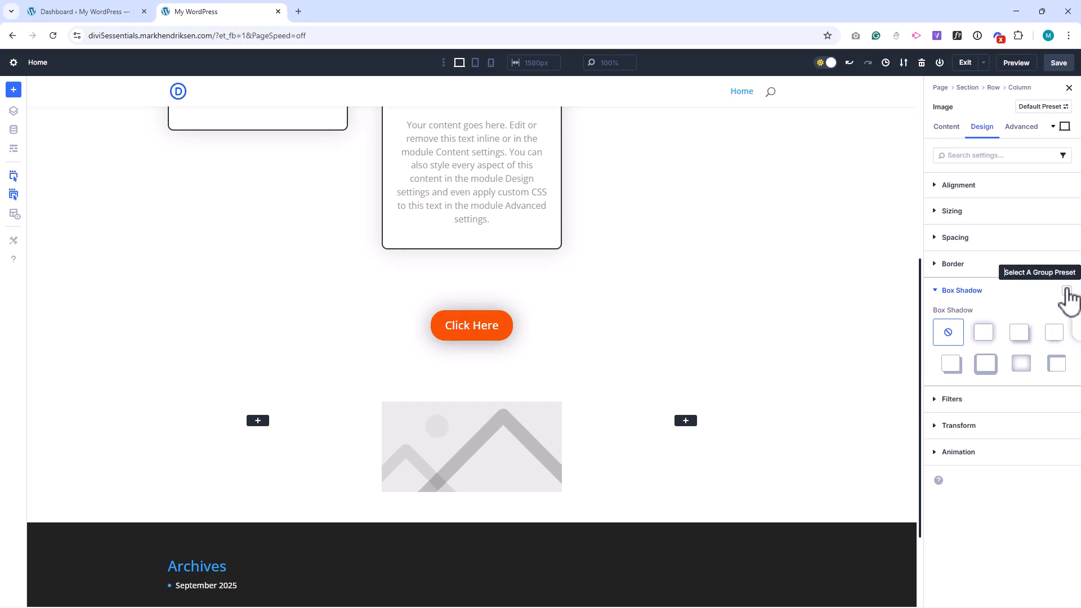
click(1067, 291)
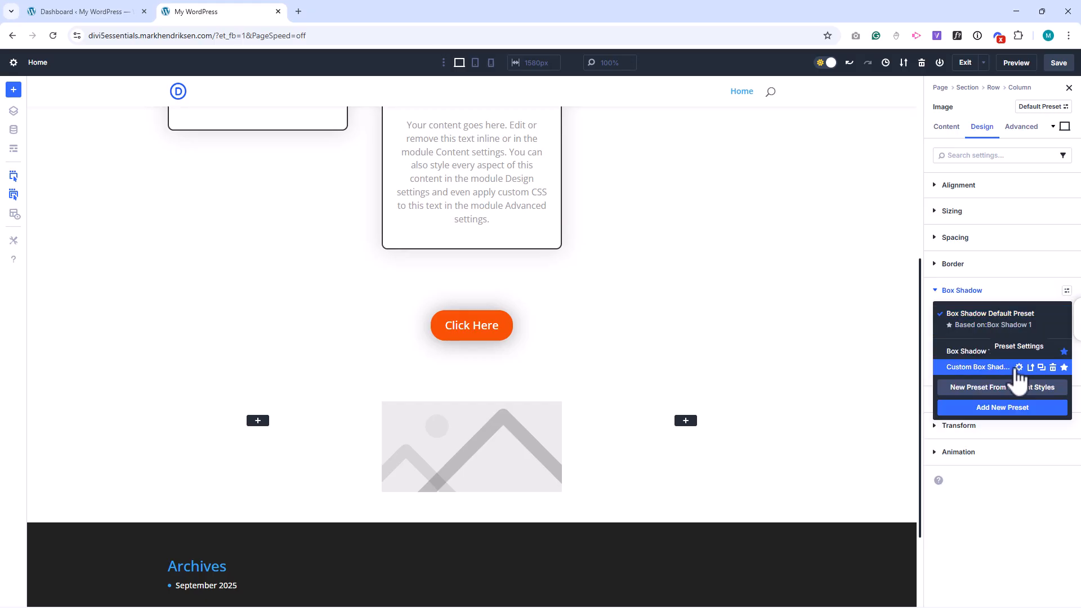
click(976, 366)
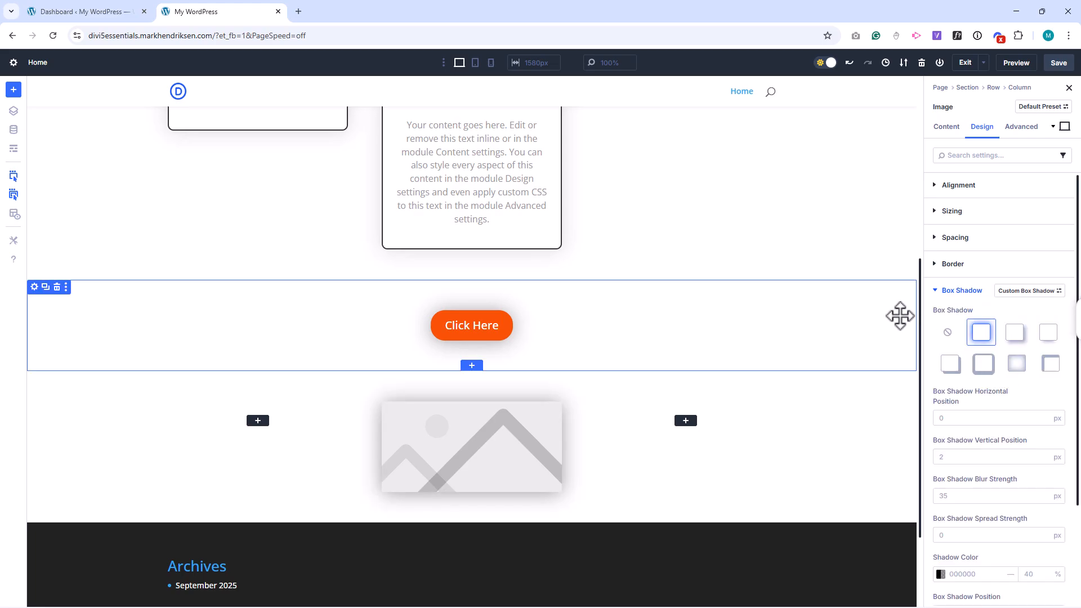